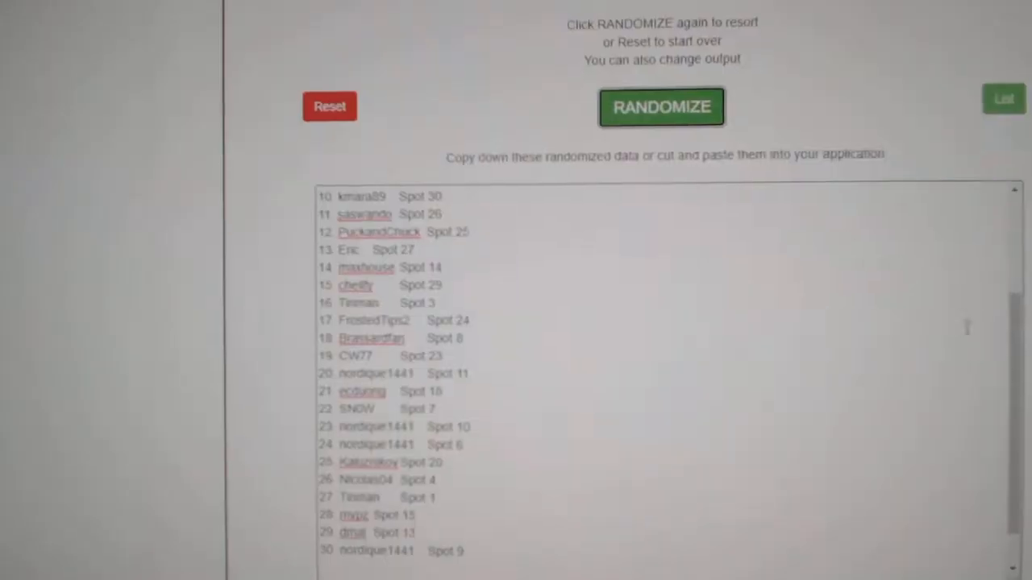
Reshuffle the team names (Anaheim first) and copy the new list for the spreadsheet column.
left_click(661, 106)
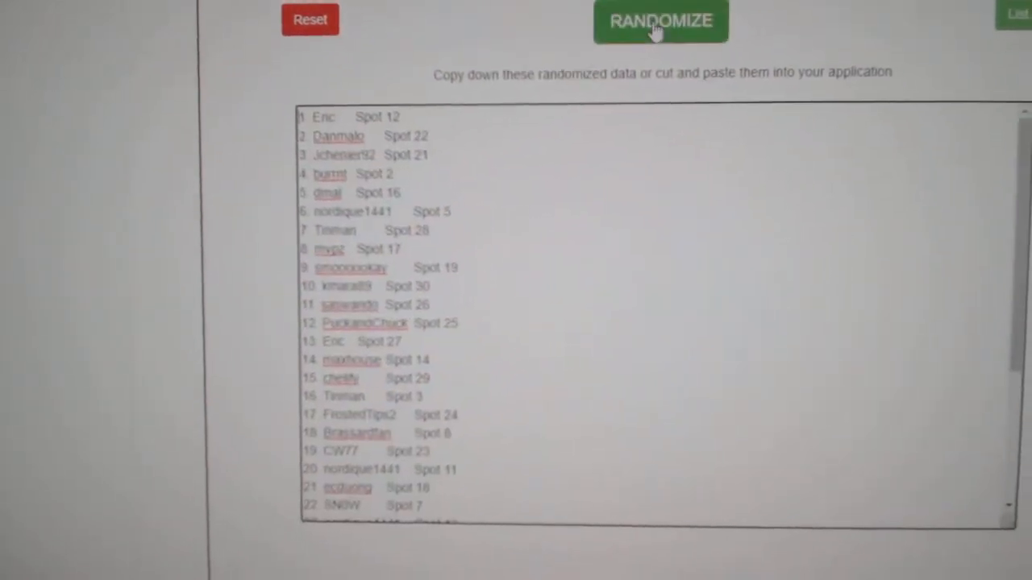
left_click(661, 22)
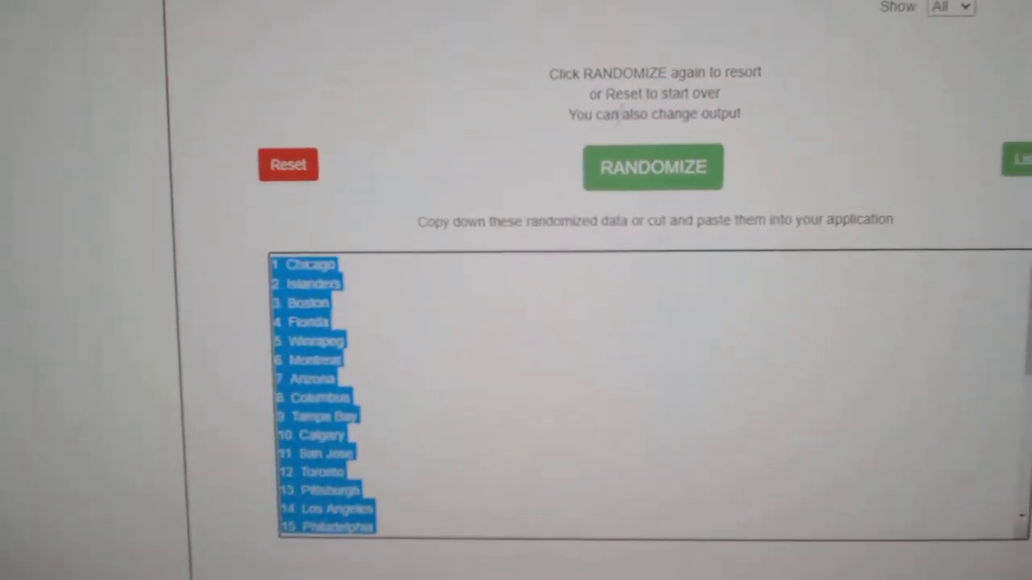
left_click(651, 166)
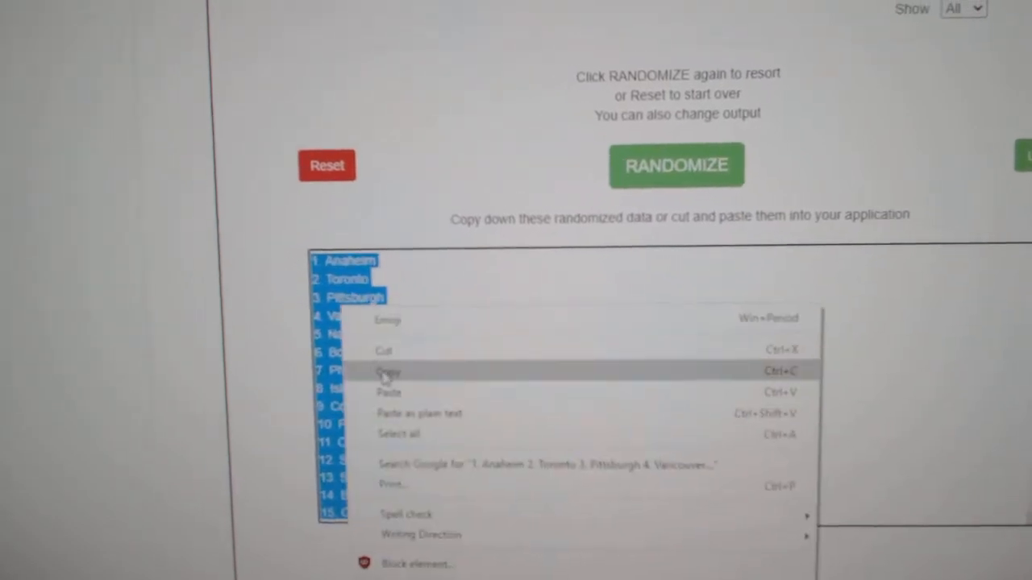
left_click(387, 374)
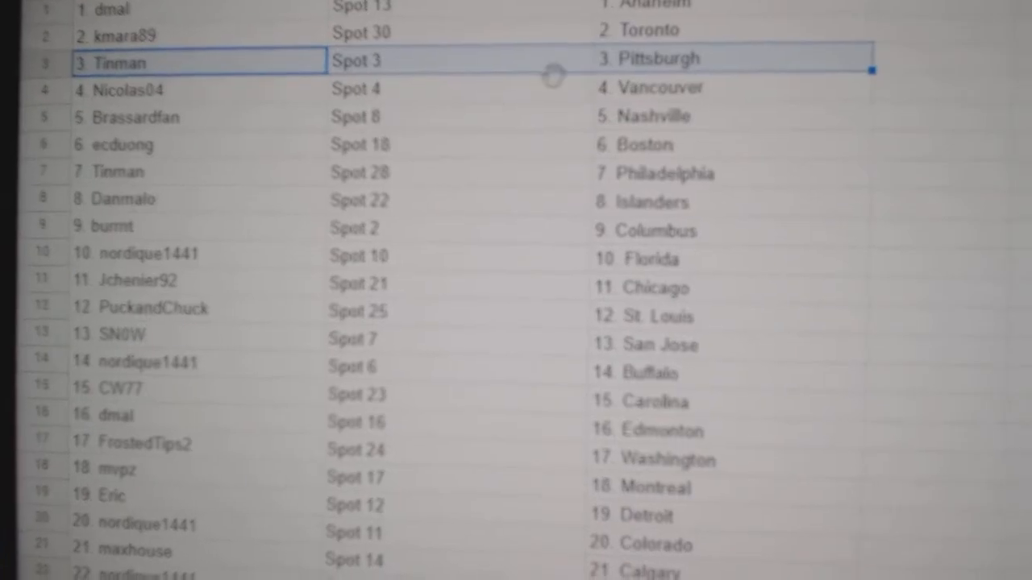